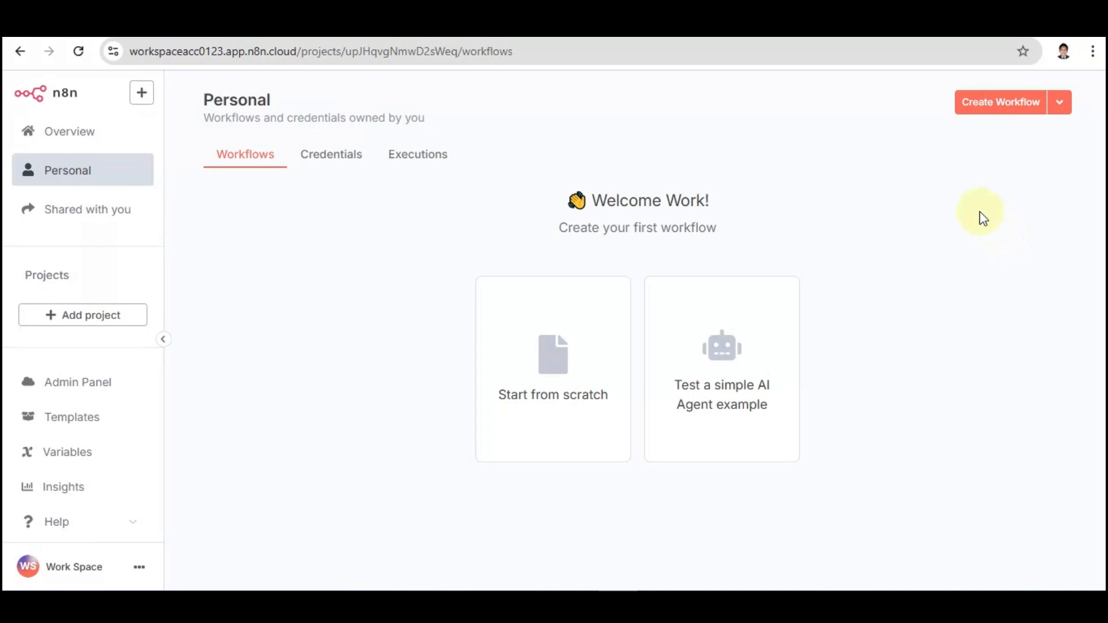
pyautogui.moveTo(972, 210)
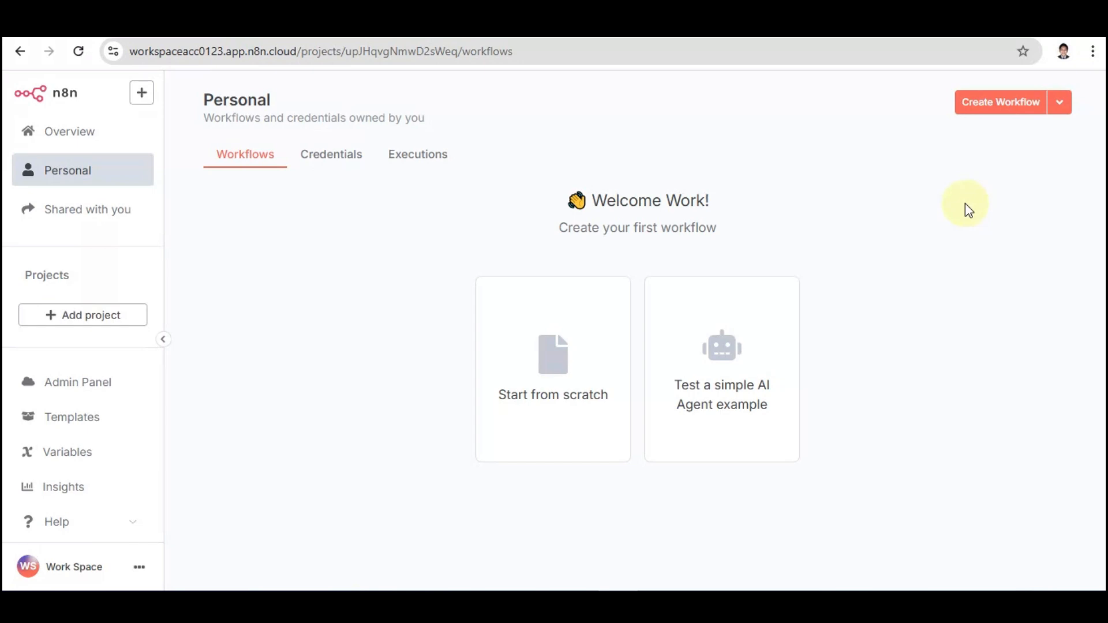
pyautogui.moveTo(925, 238)
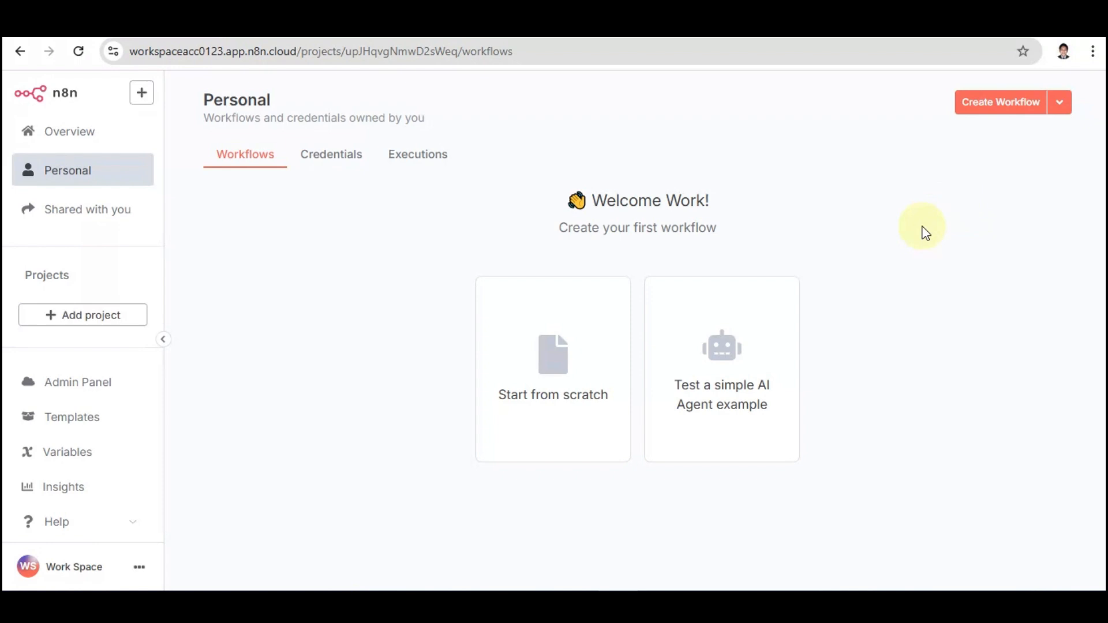
pyautogui.moveTo(786, 249)
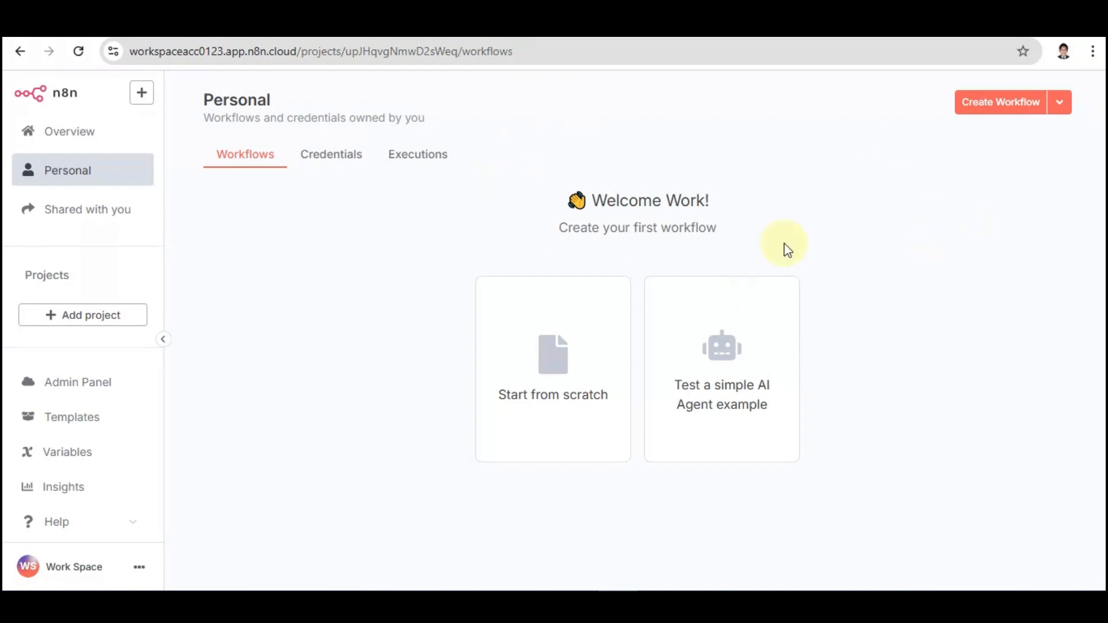
pyautogui.moveTo(367, 181)
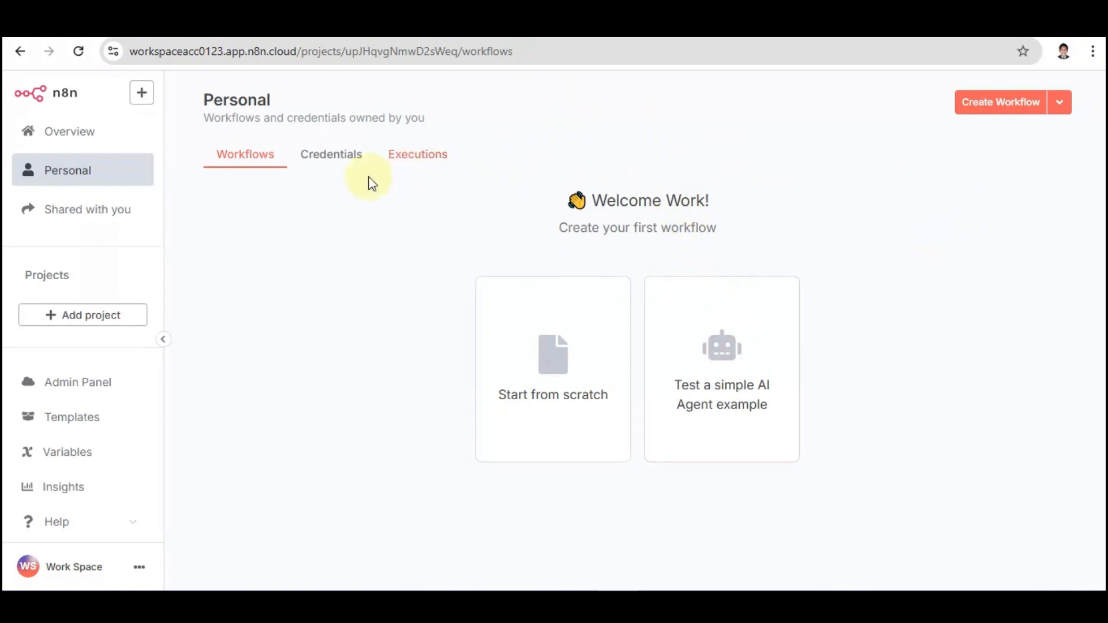
pyautogui.moveTo(659, 407)
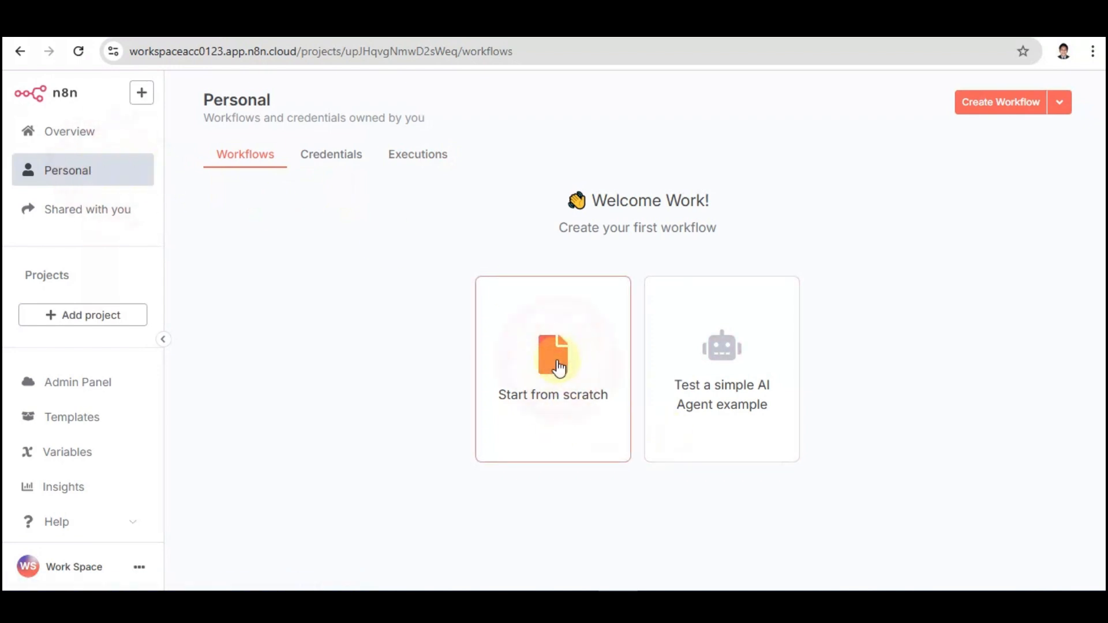
# Start an empty workflow and search the first-step node list for 'mic'.
pyautogui.click(553, 367)
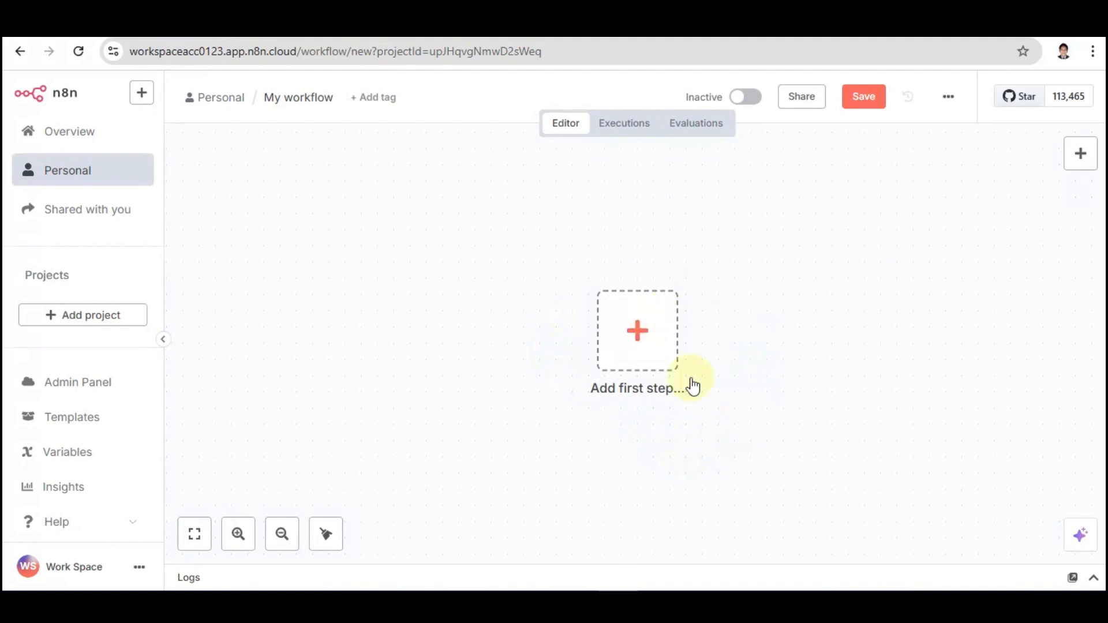
pyautogui.click(637, 332)
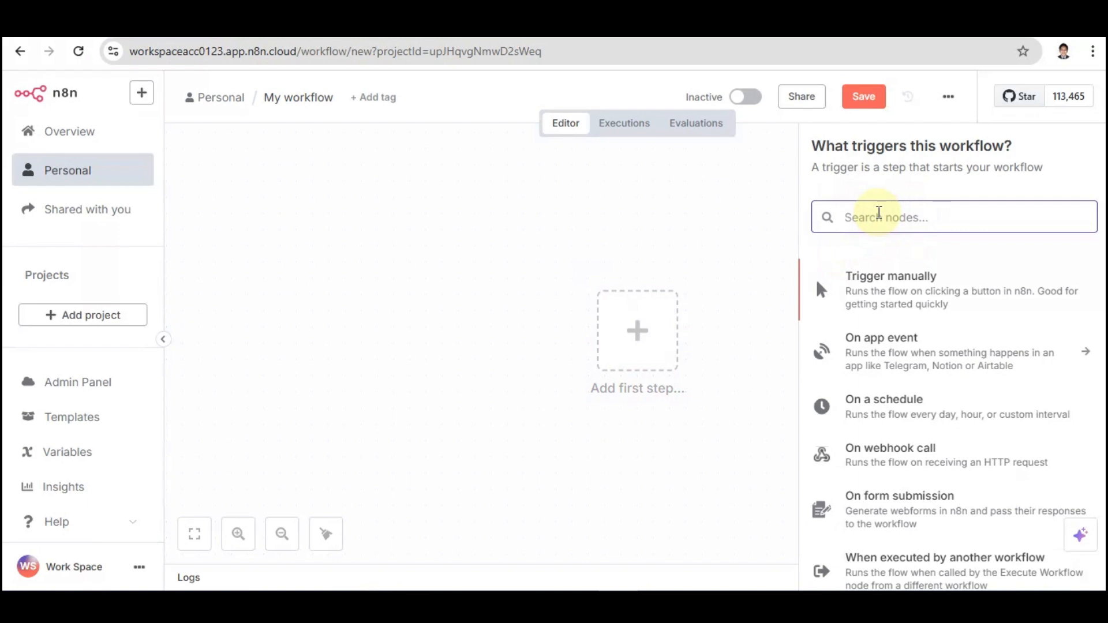
pyautogui.write('mic')
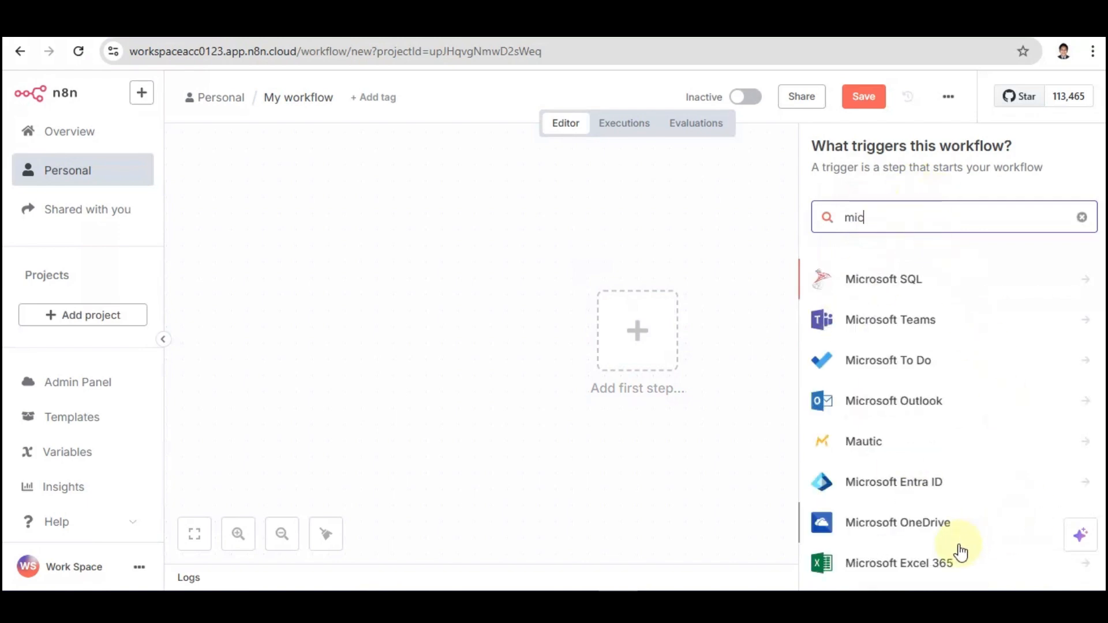
# Choose Microsoft Excel 365 and review its table, workbook and sheet actions.
pyautogui.click(898, 562)
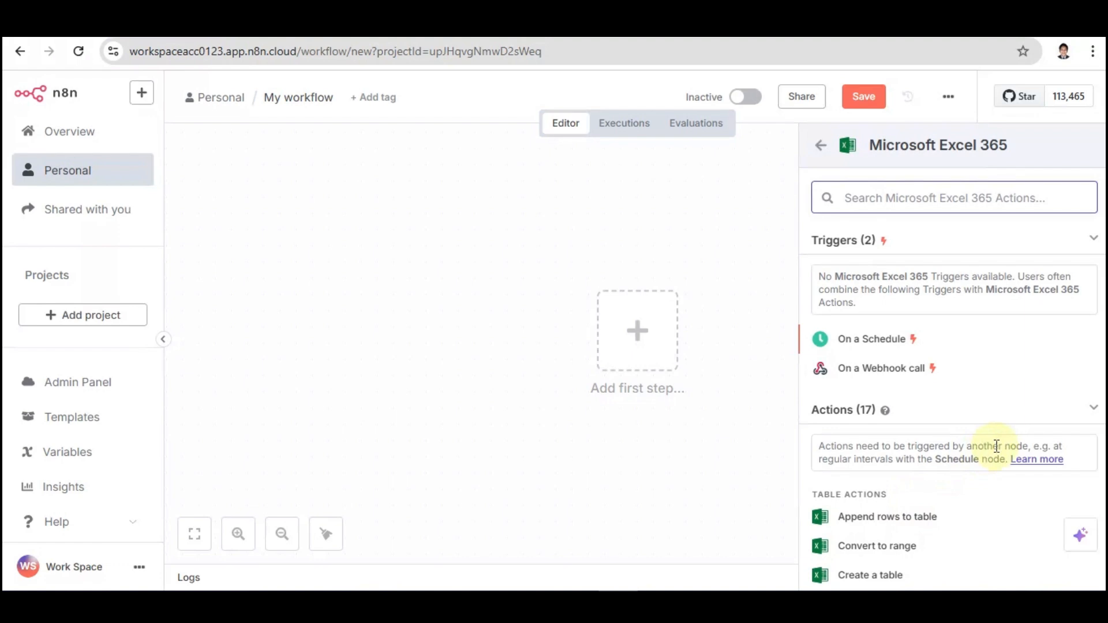
pyautogui.scroll(-3)
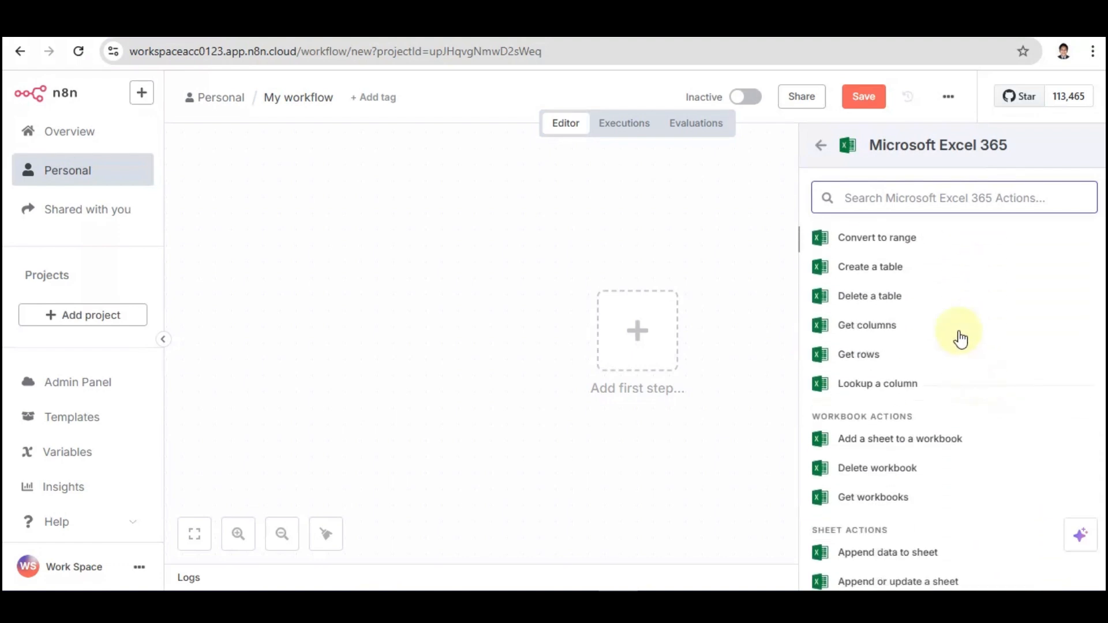
pyautogui.scroll(3)
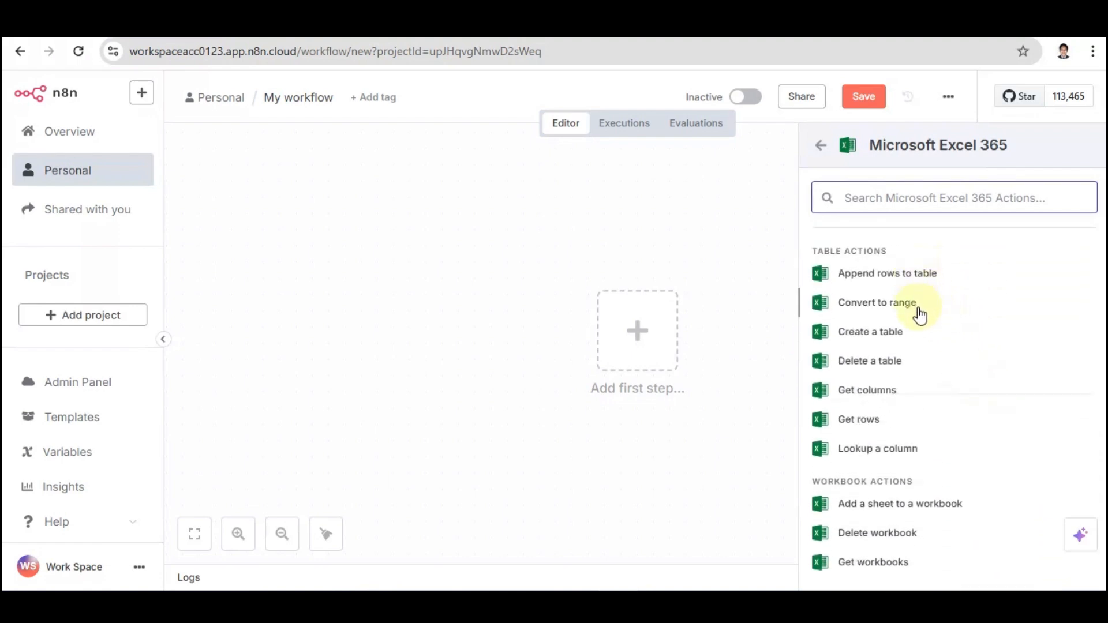
pyautogui.scroll(-3)
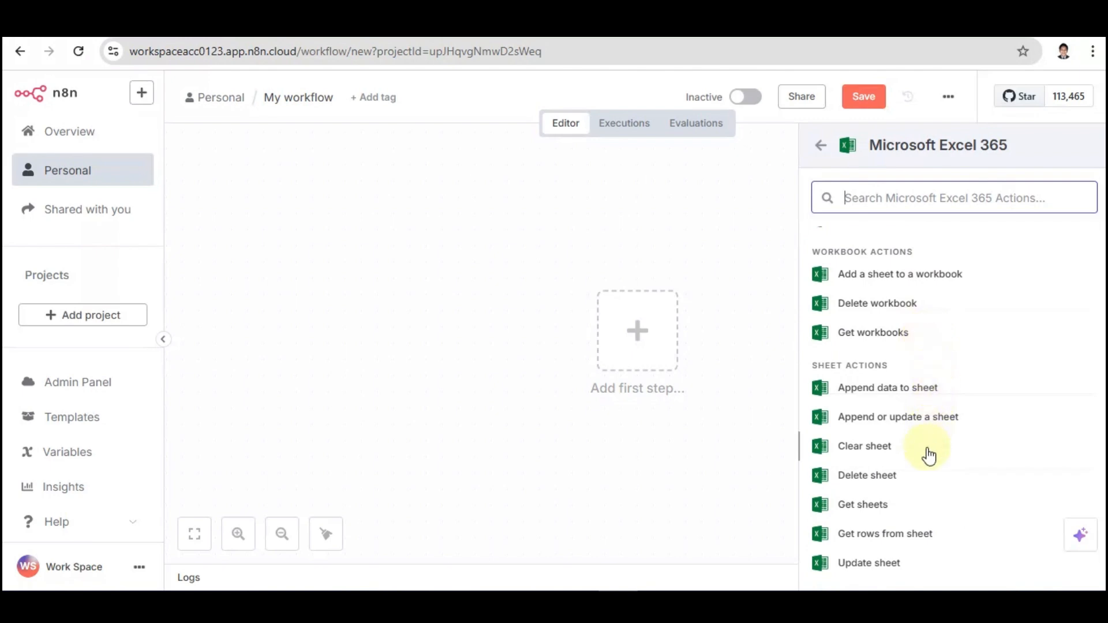
pyautogui.scroll(3)
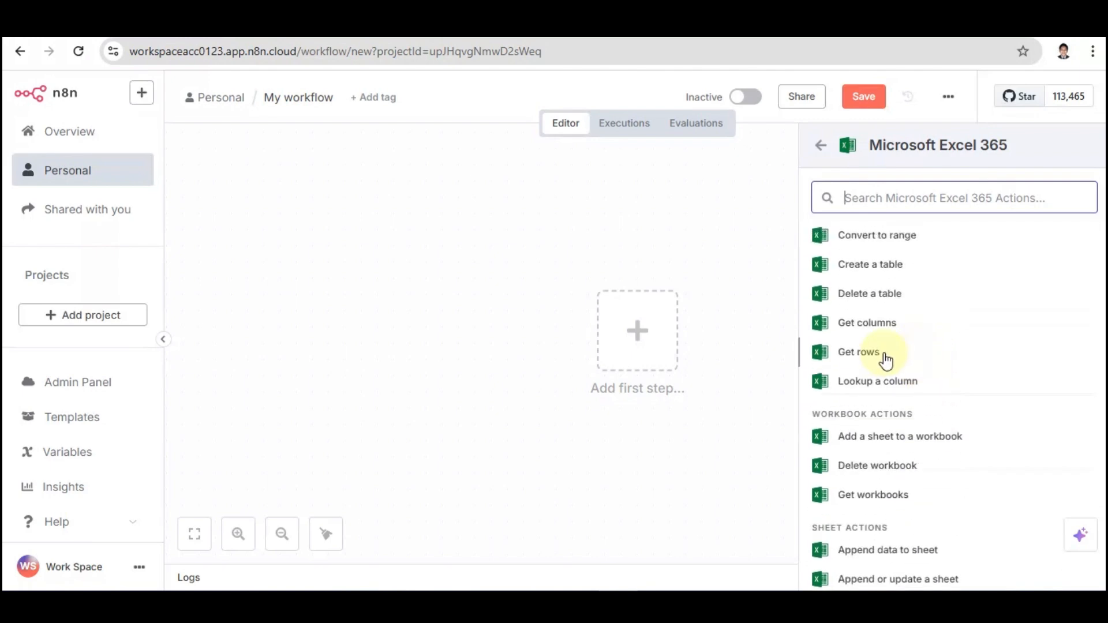
pyautogui.moveTo(866, 265)
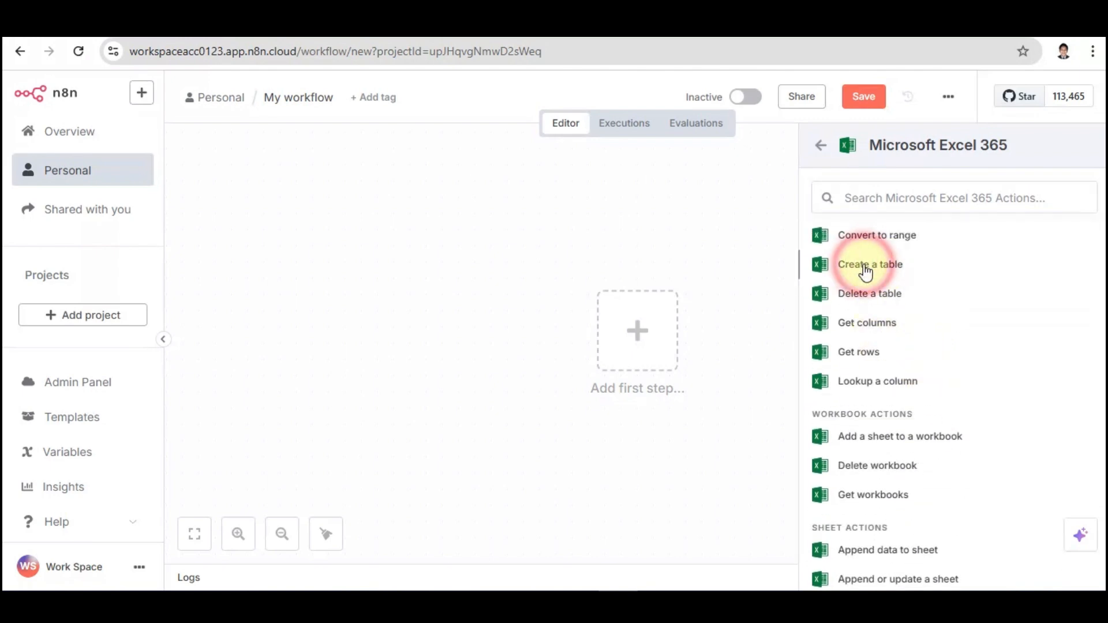
# Add a Create a table node and create a new Microsoft Excel credential, starting Microsoft sign-in.
pyautogui.click(870, 263)
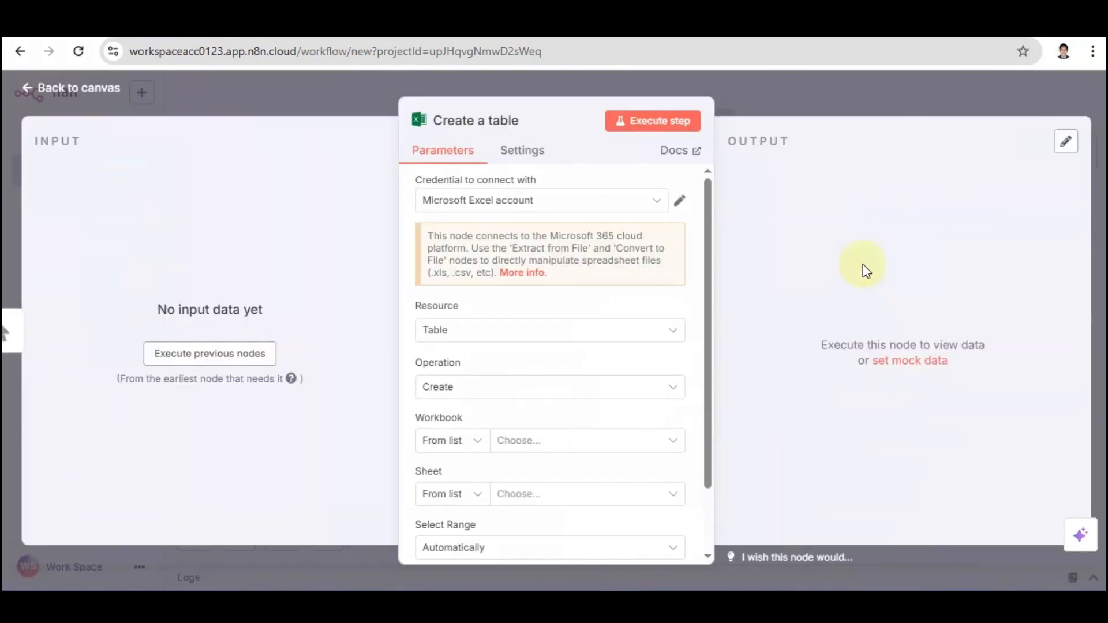
pyautogui.moveTo(600, 225)
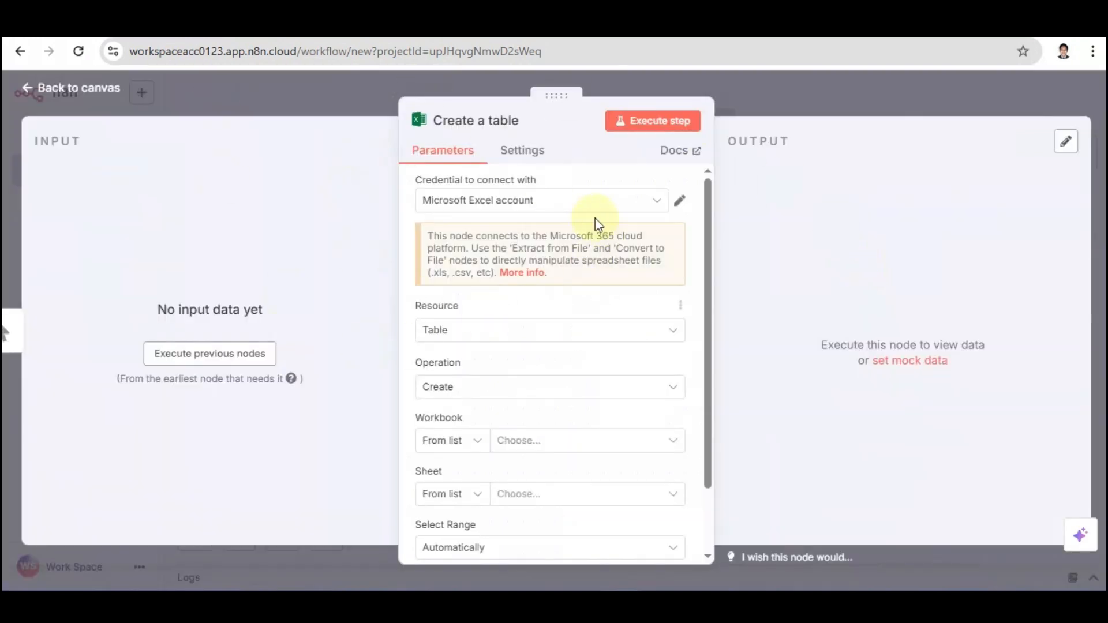
pyautogui.moveTo(648, 203)
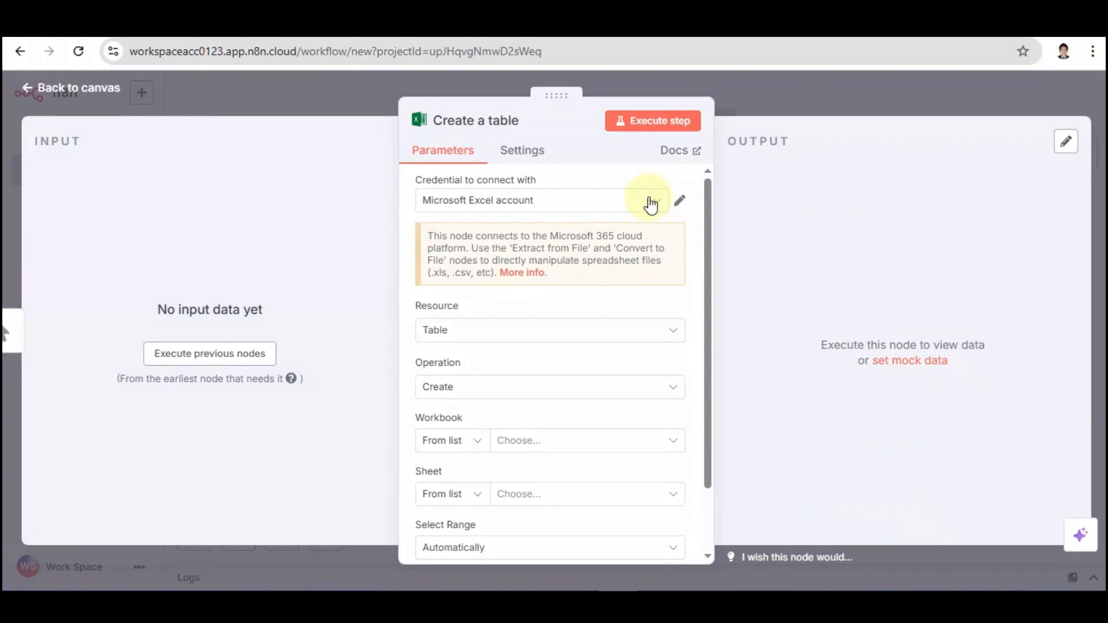
pyautogui.click(540, 200)
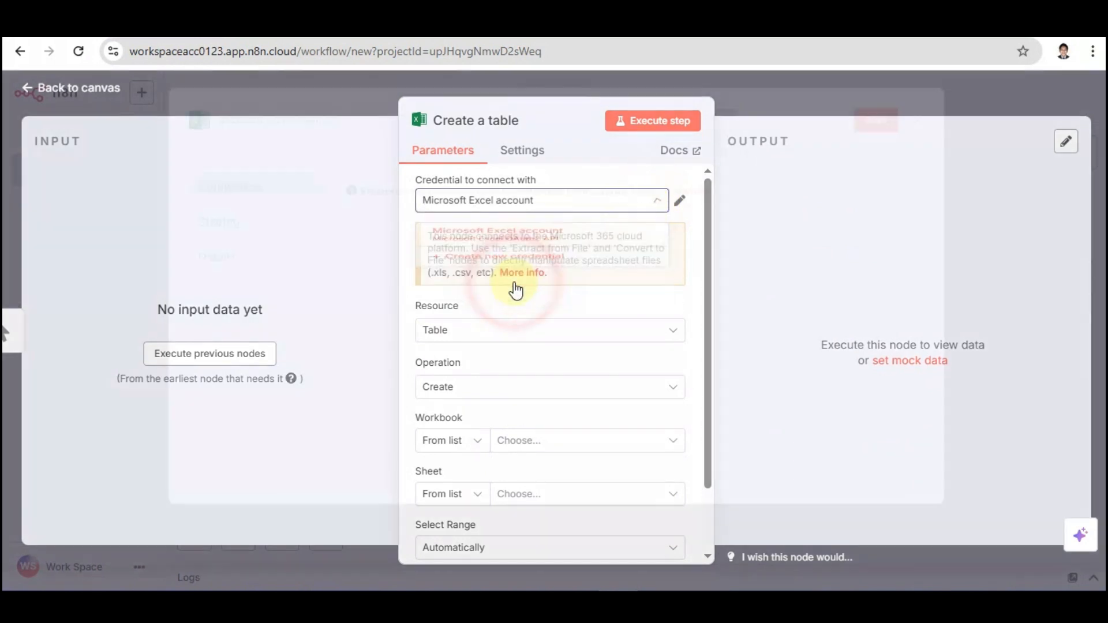
pyautogui.click(510, 260)
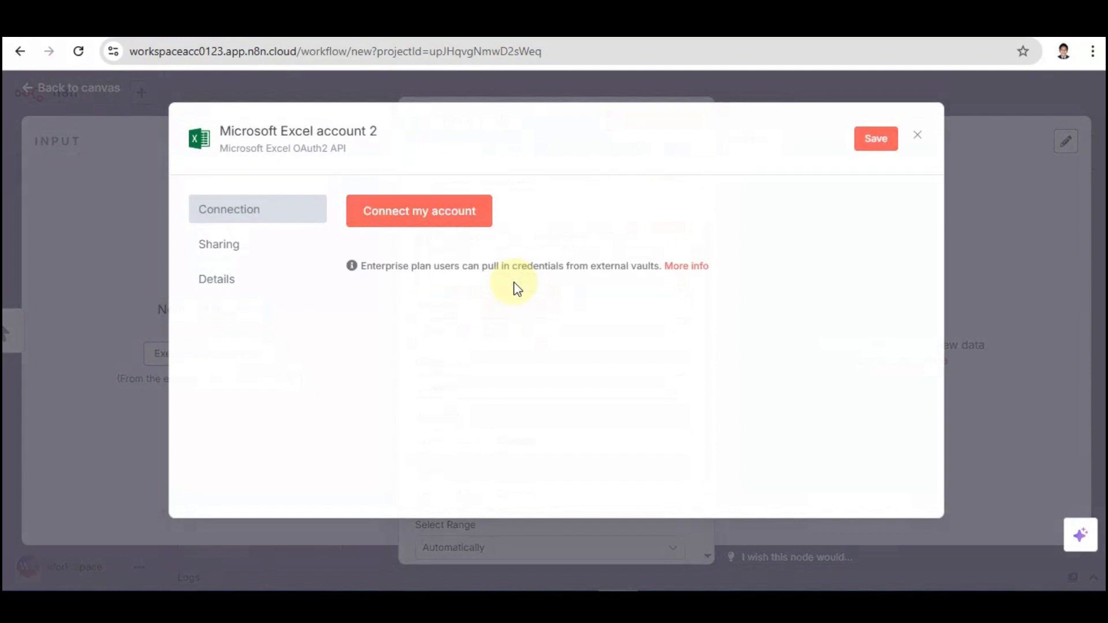
pyautogui.moveTo(419, 210)
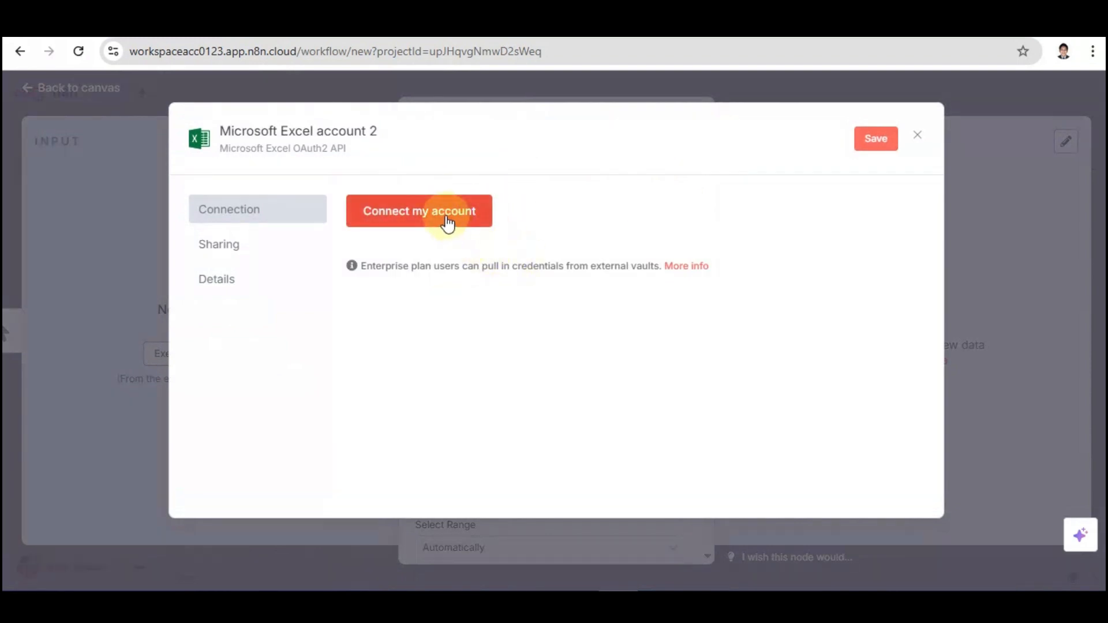
pyautogui.click(420, 210)
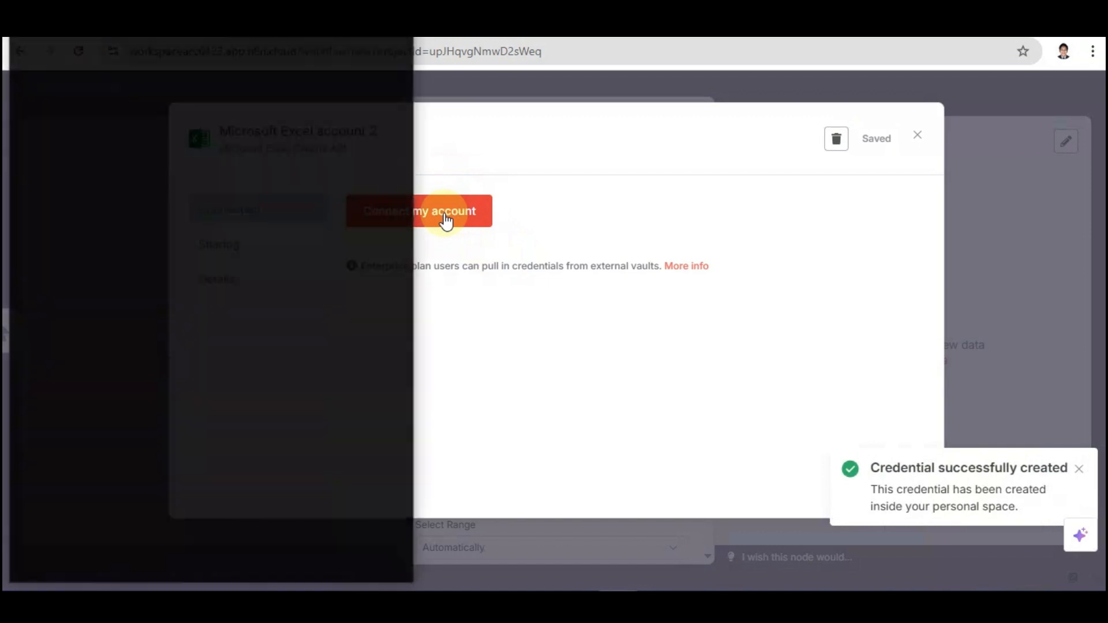
# Accept the Microsoft consent permissions so n8n can sign in and access OneDrive files.
pyautogui.click(419, 210)
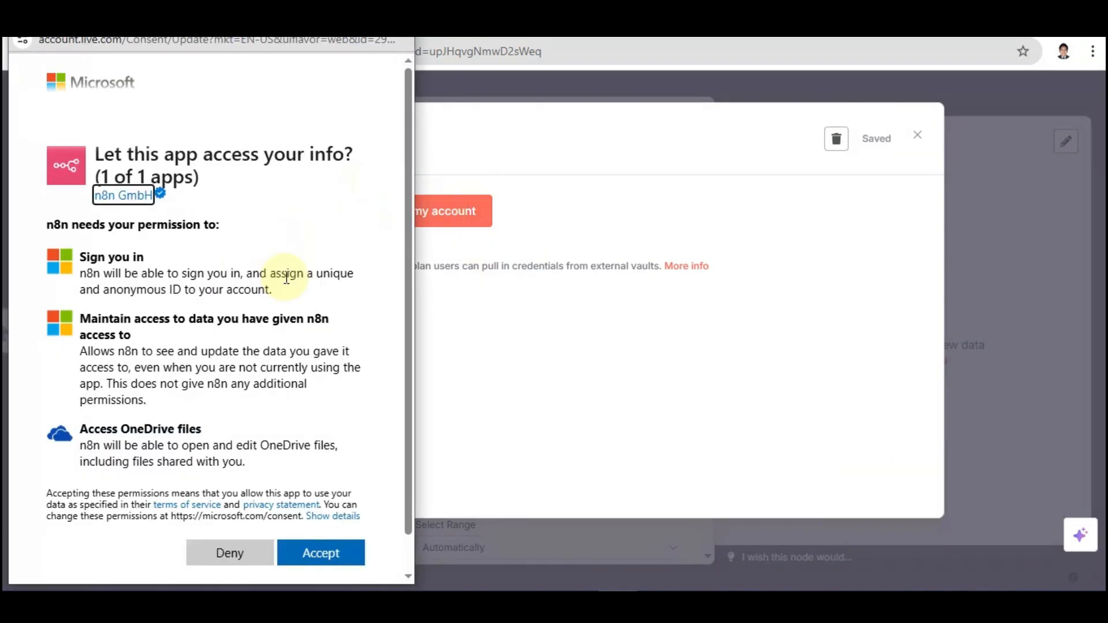
pyautogui.moveTo(217, 273)
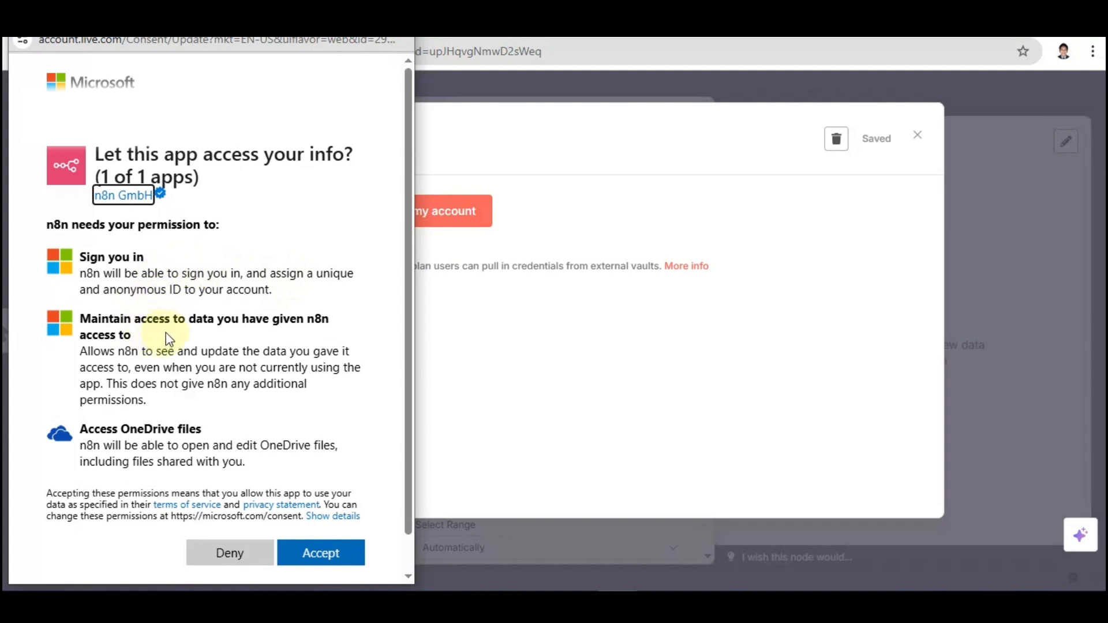
pyautogui.moveTo(233, 326)
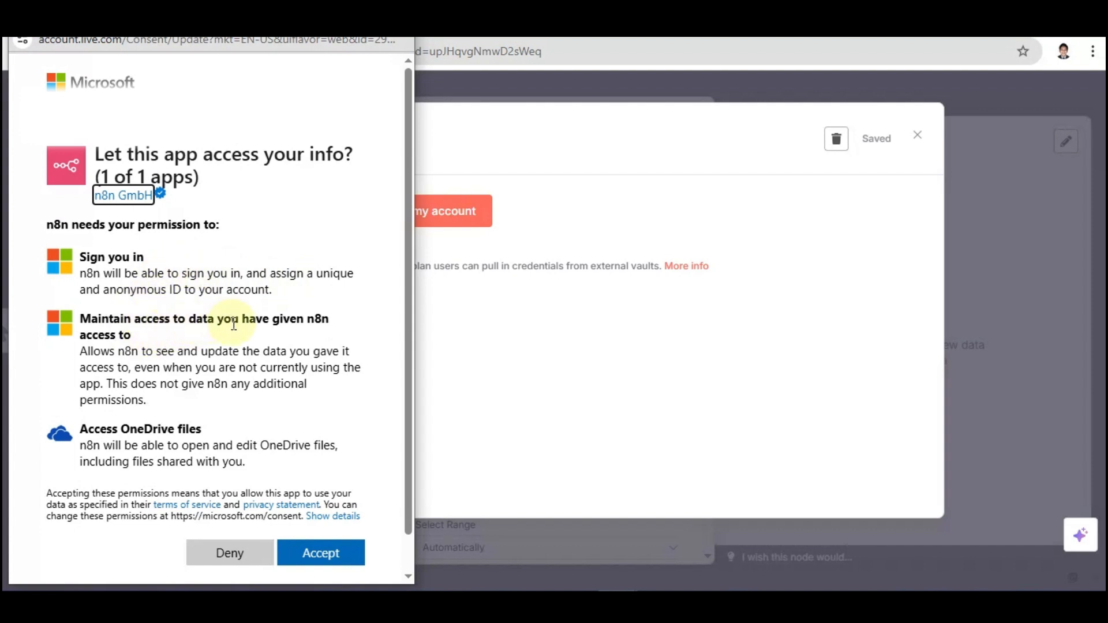
pyautogui.moveTo(217, 442)
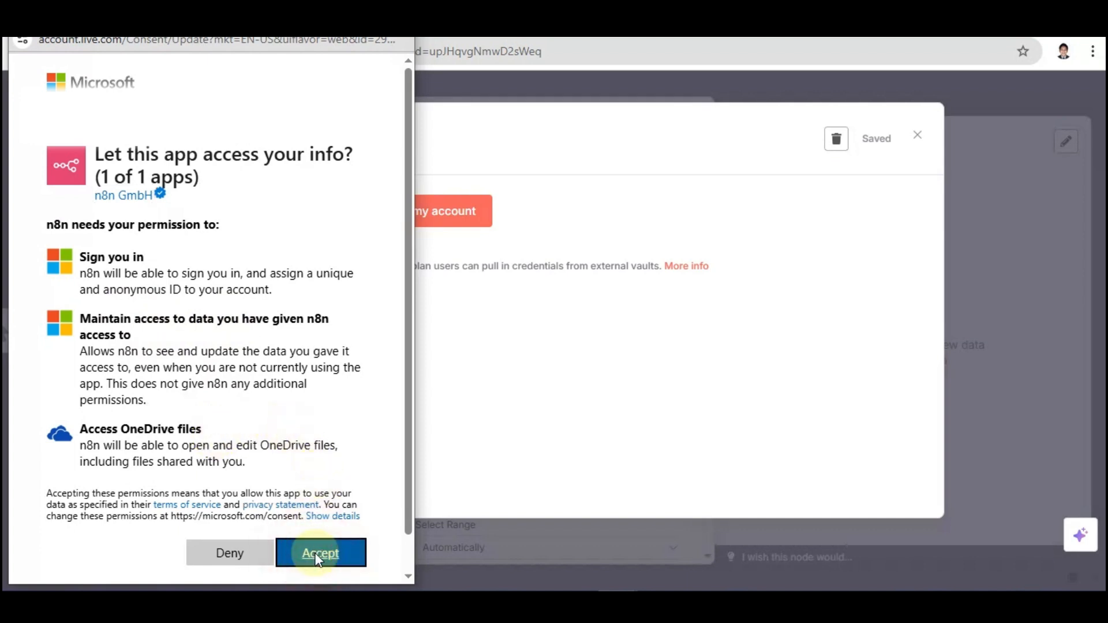
pyautogui.click(320, 553)
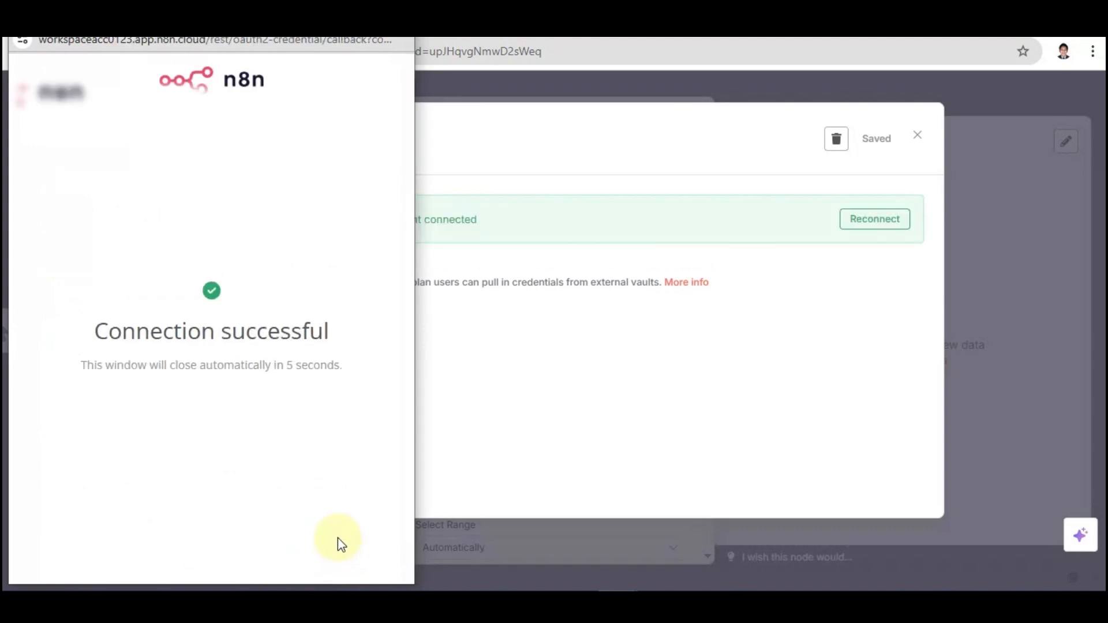
pyautogui.moveTo(324, 429)
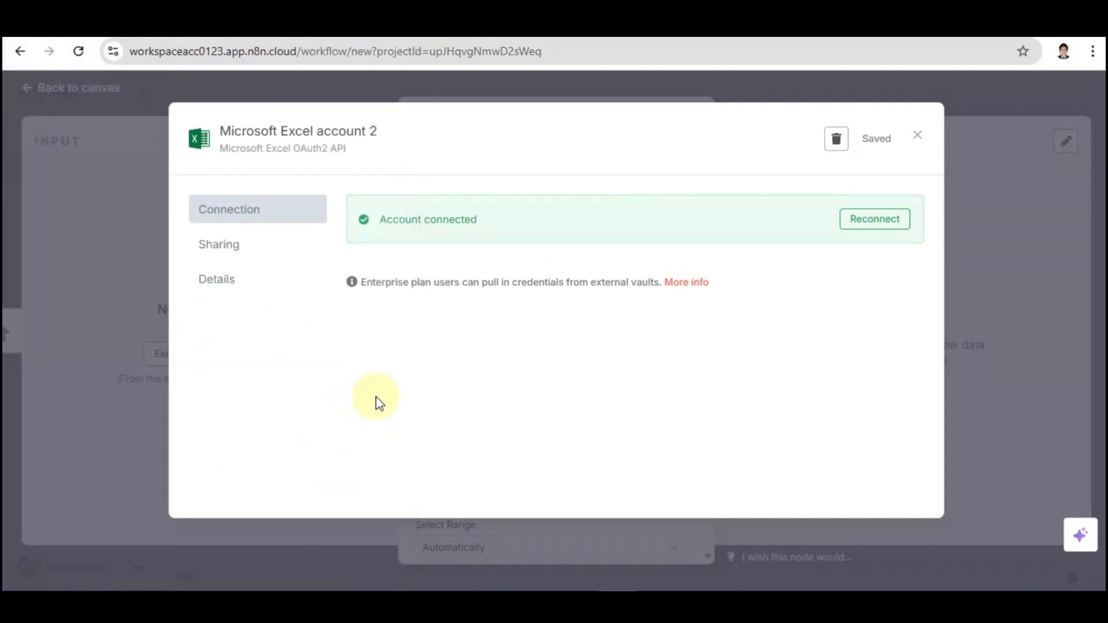
pyautogui.moveTo(618, 354)
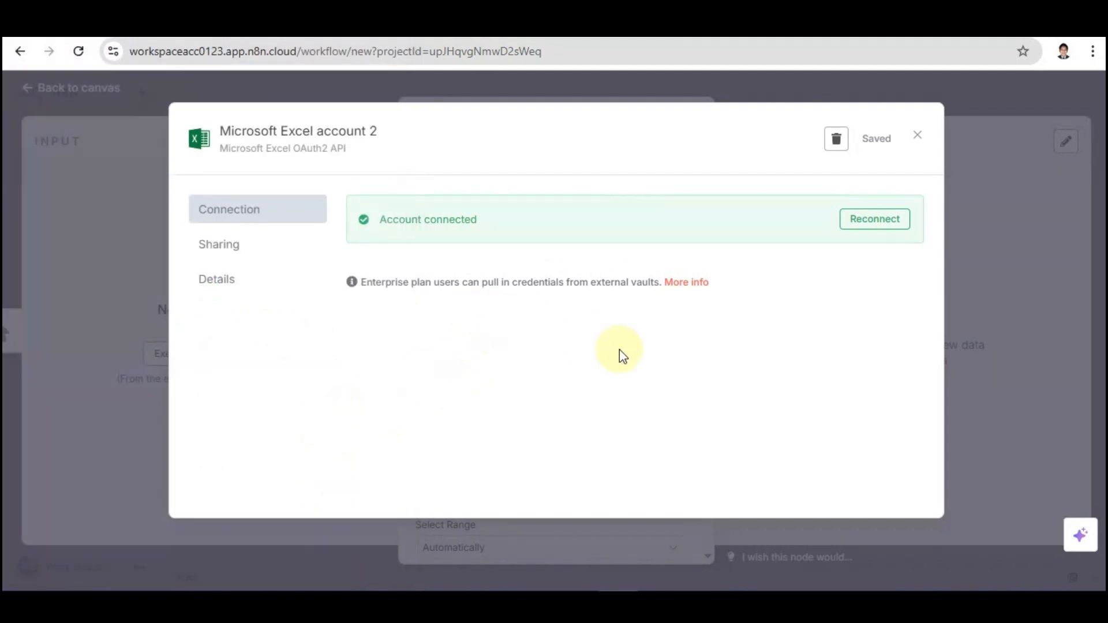